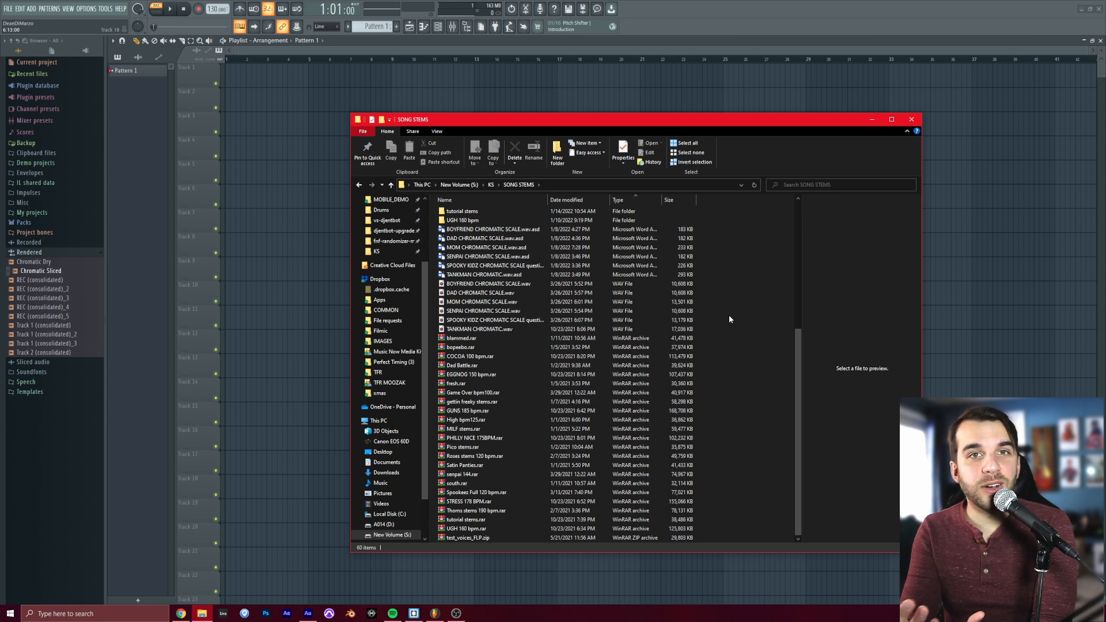
Step: Preview the Boyfriend chromatic scale recording, close the file window, and show the project channels
click(481, 293)
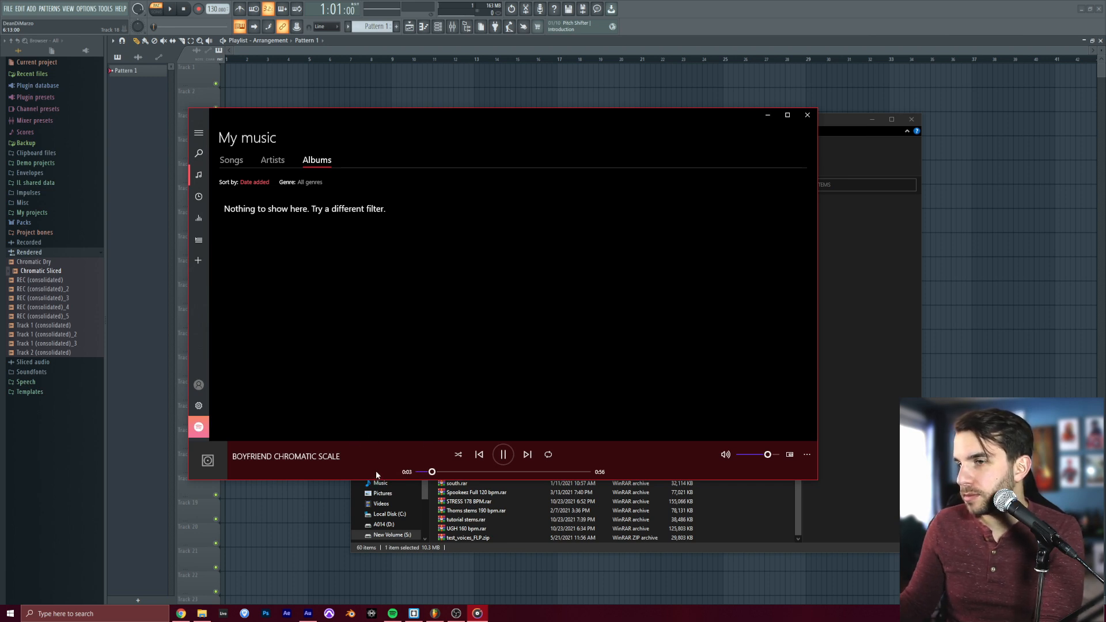
click(503, 455)
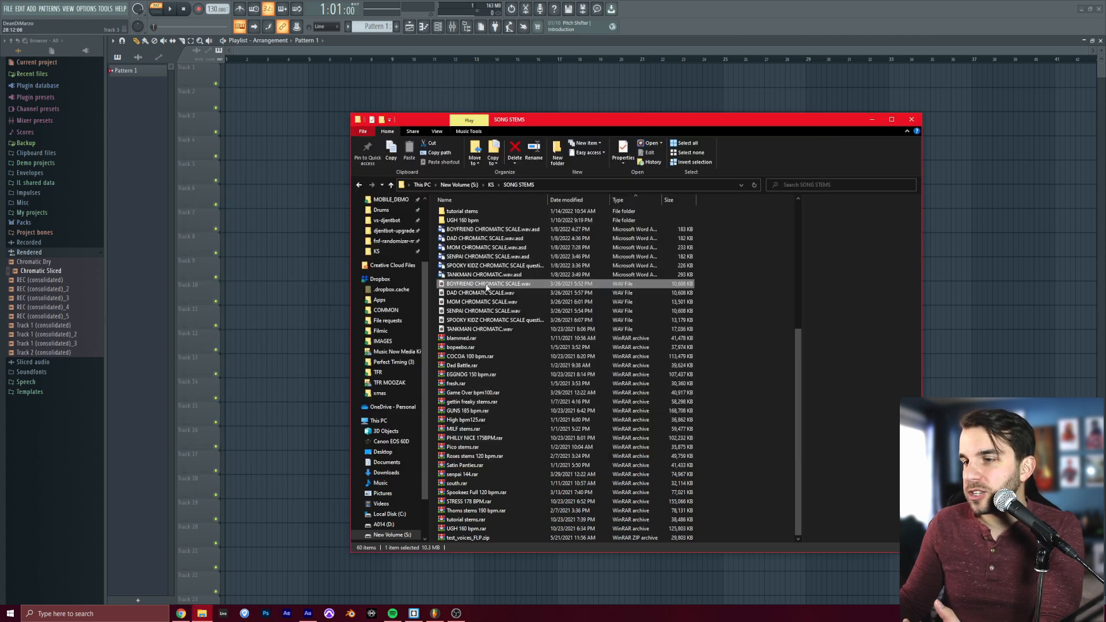
click(484, 311)
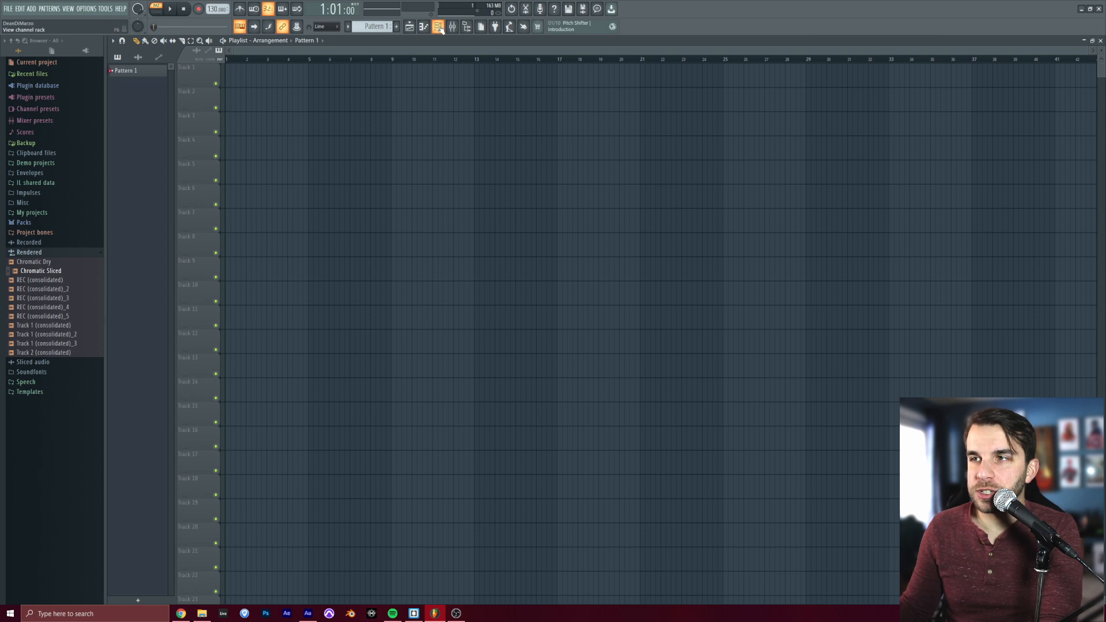
mouse_move(440, 29)
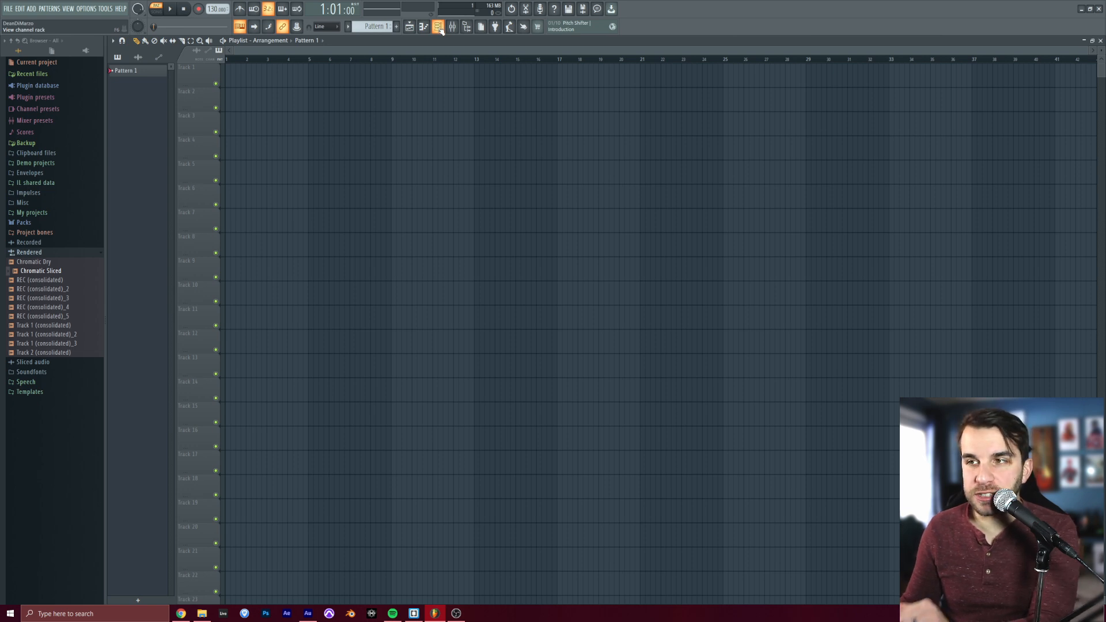
click(438, 27)
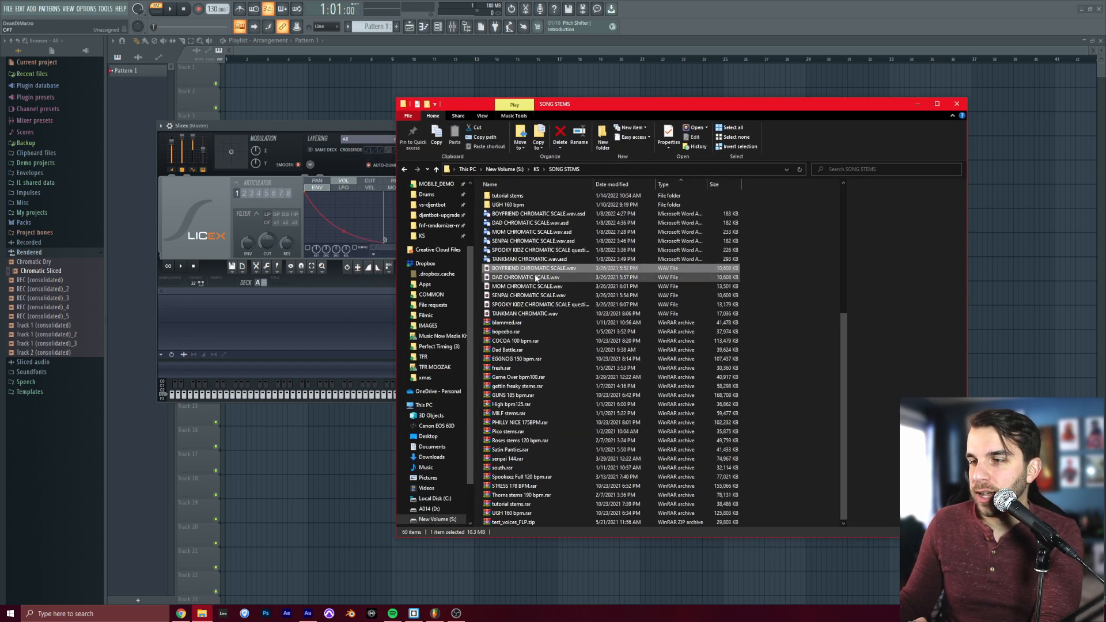
mouse_move(533, 277)
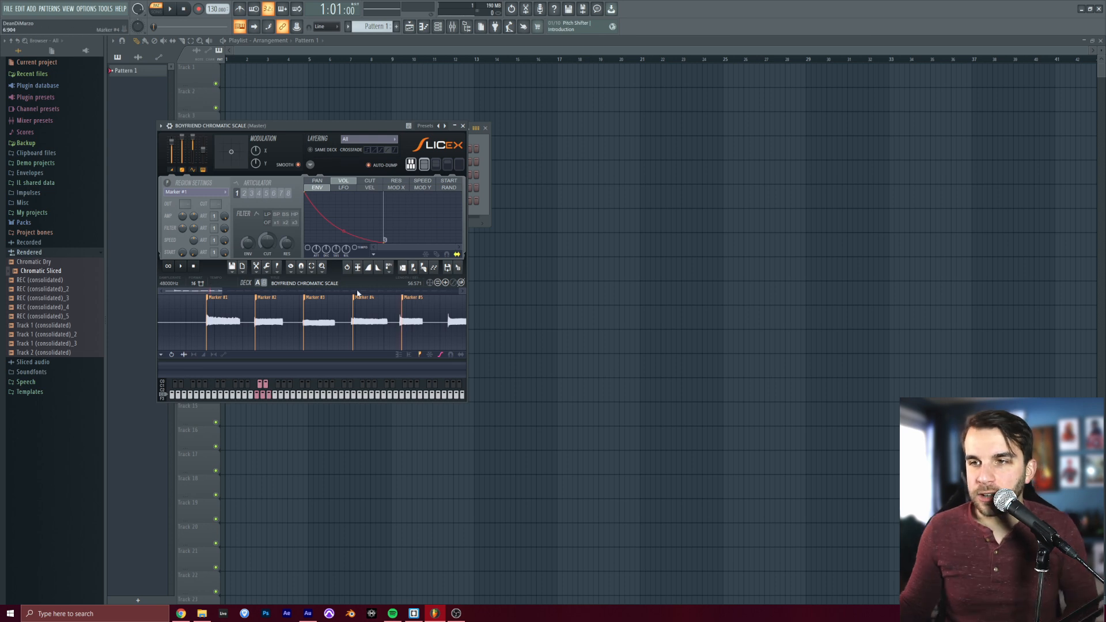
Step: Remove the existing slice markers from the loaded sample in Slicex
click(374, 321)
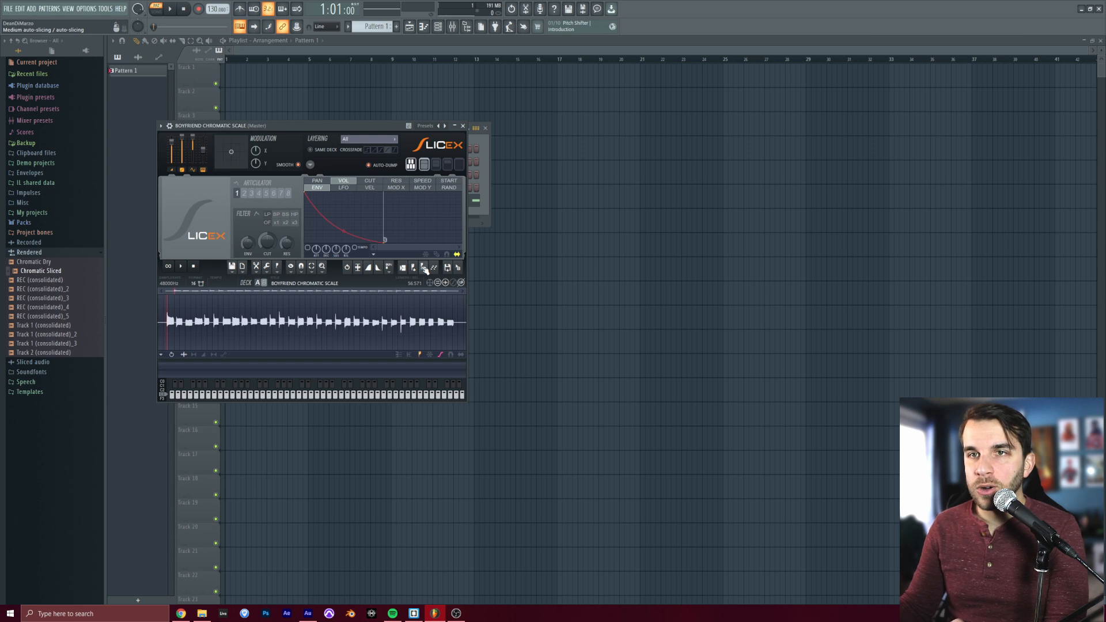
Step: Auto-slice the sample in Slicex using Dull sensitivity
click(425, 267)
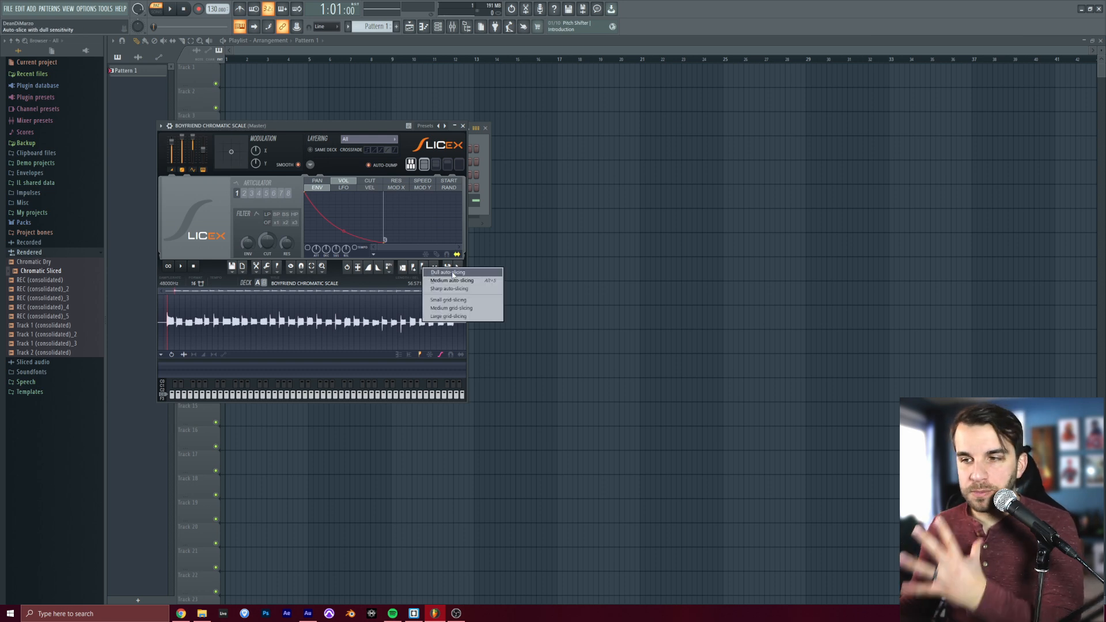
click(447, 273)
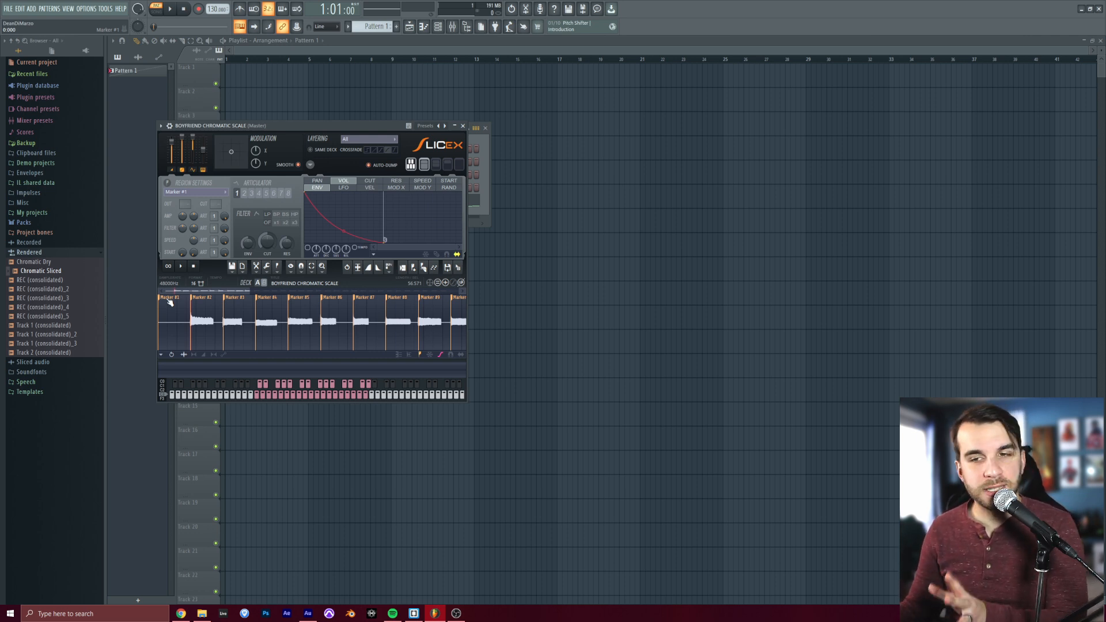
Step: Delete the stray markers before the first note and near the end
right_click(172, 302)
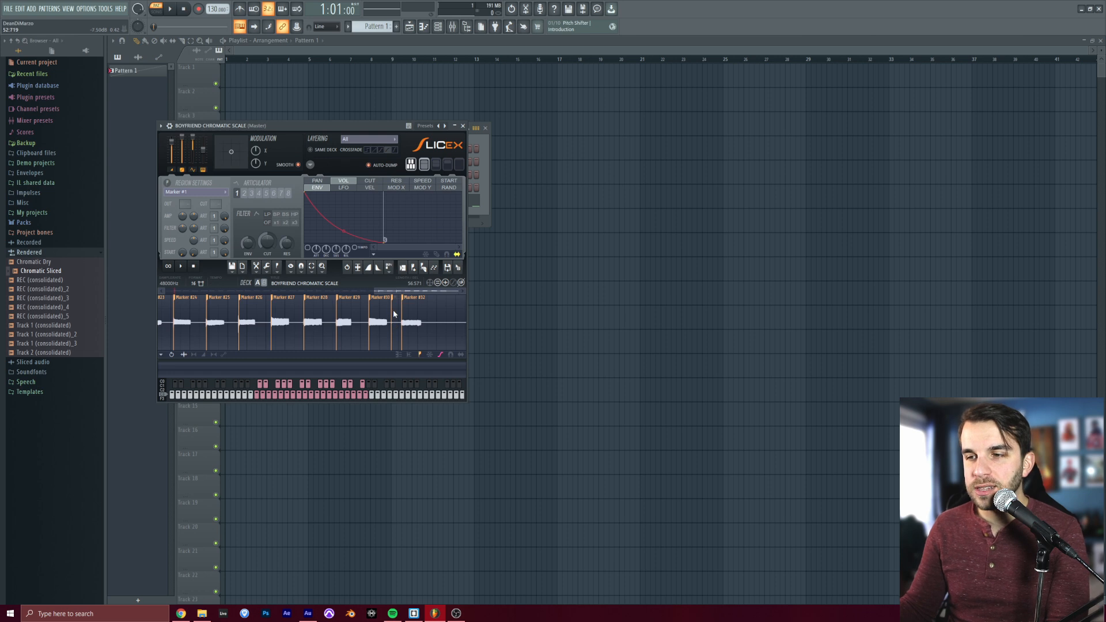
right_click(400, 310)
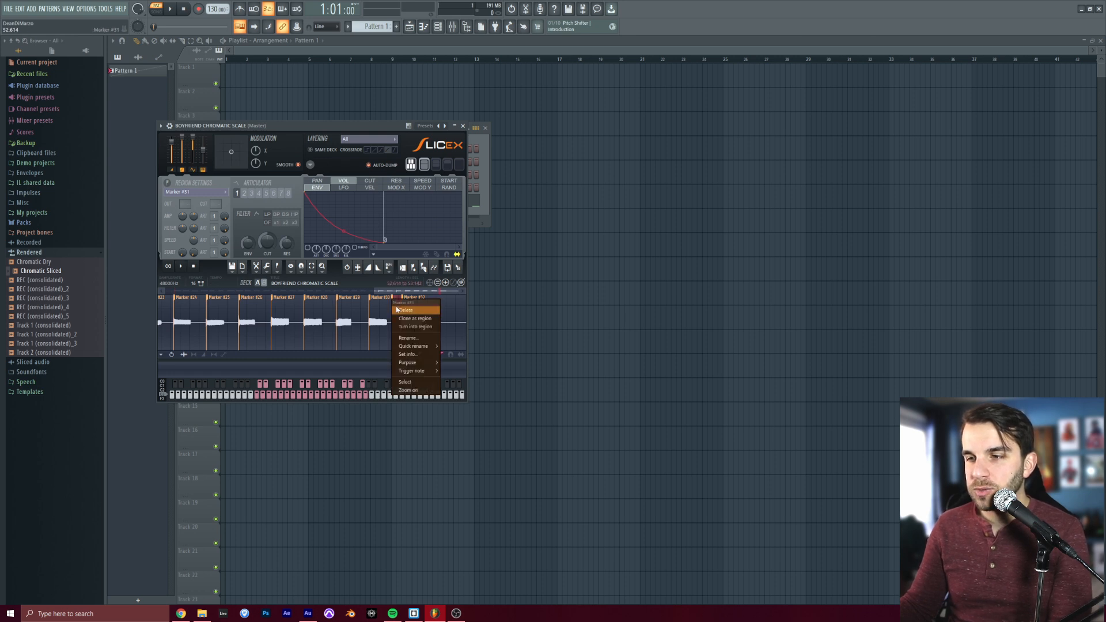